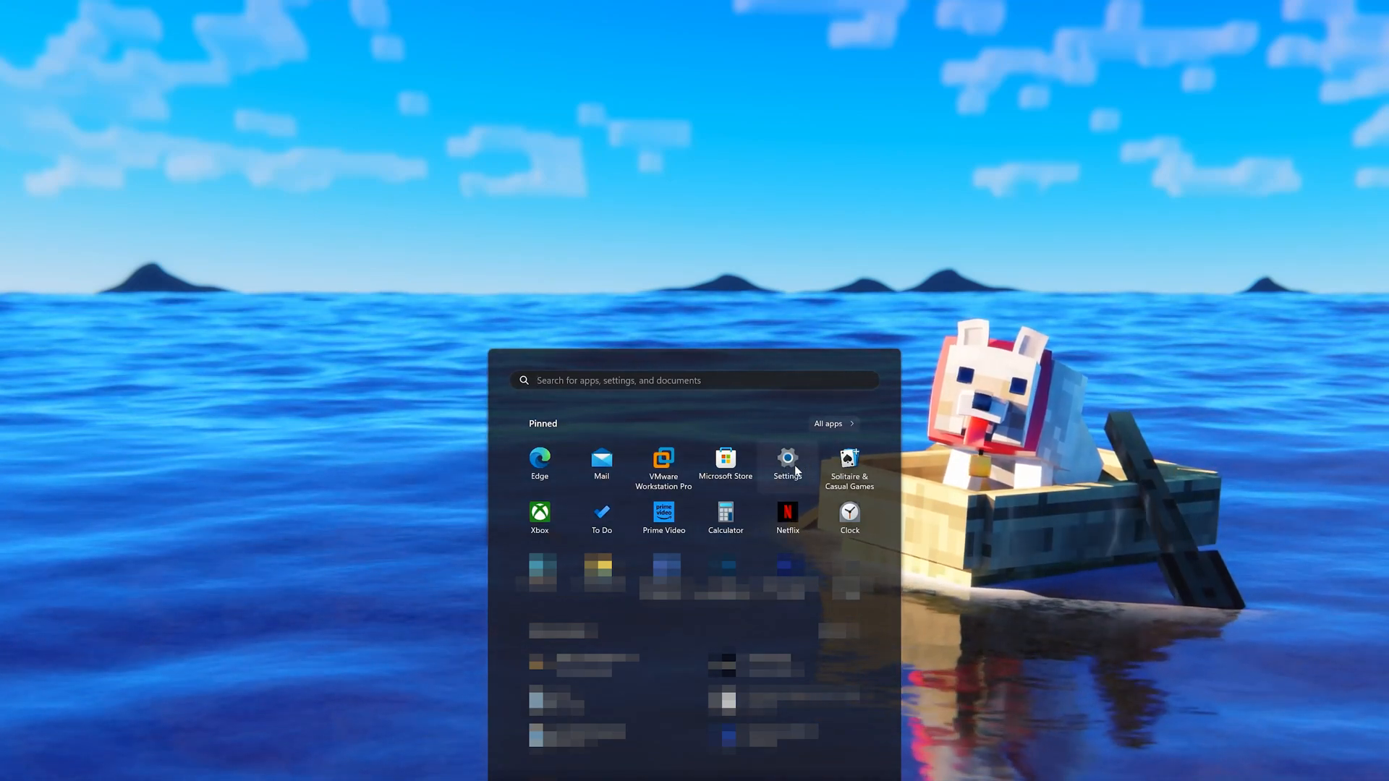
Bring up the Installed apps list and scroll to the Minecraft entry.
left_click(786, 460)
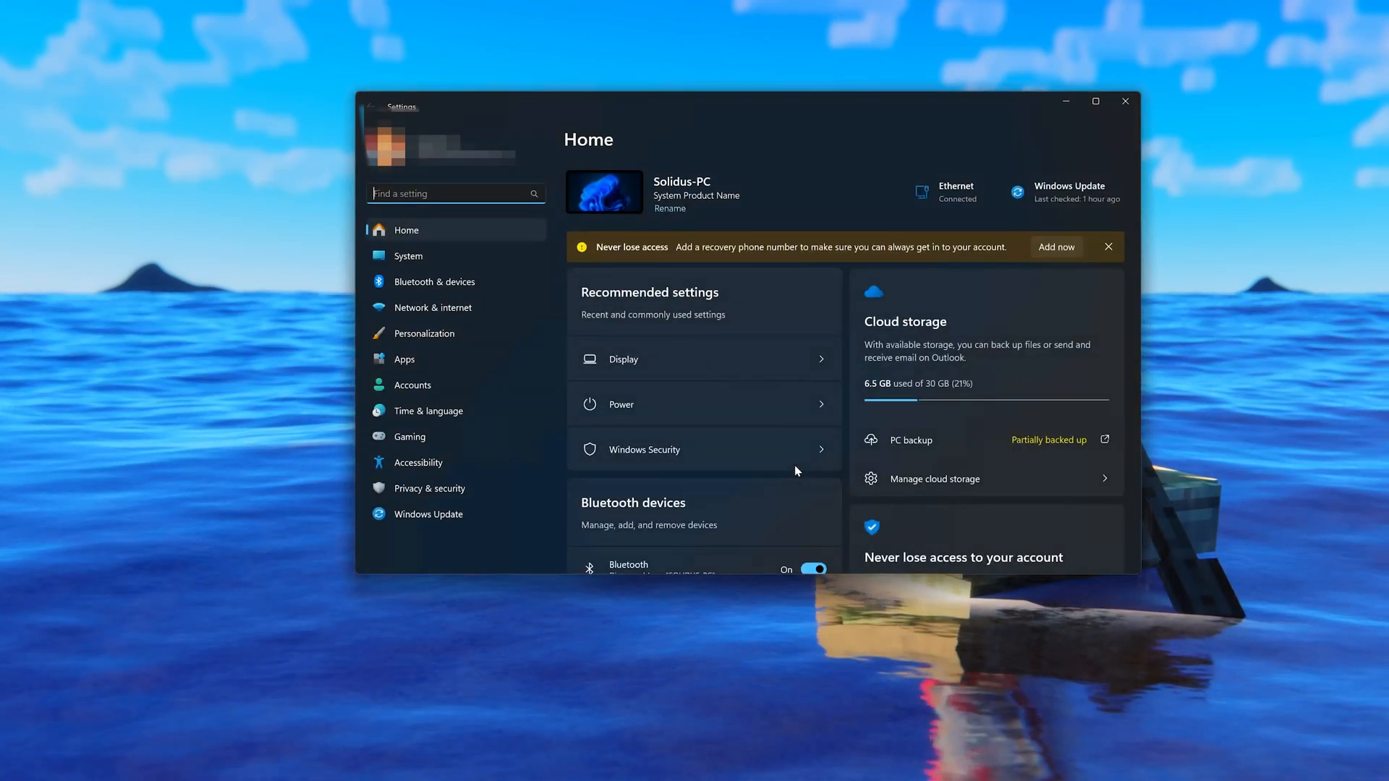
left_click(404, 359)
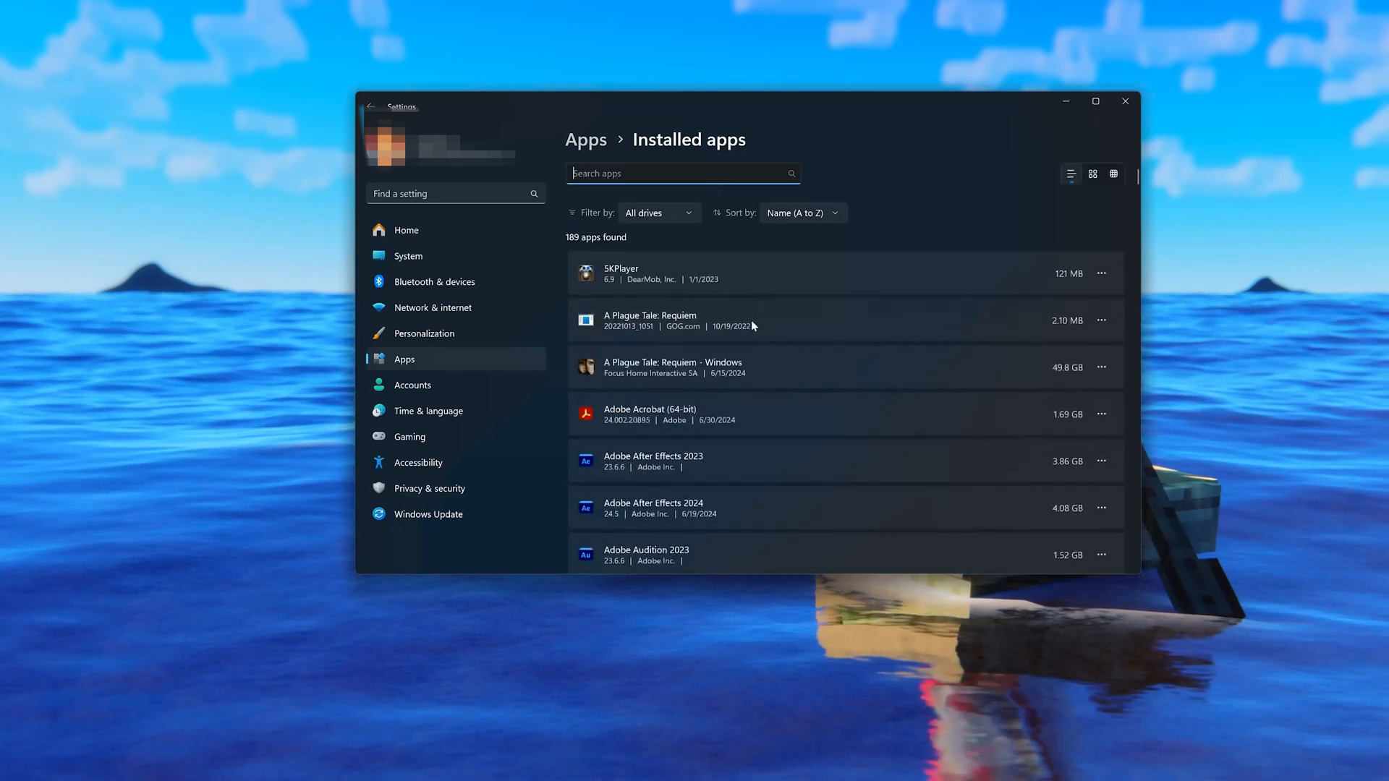
scroll("down", 3)
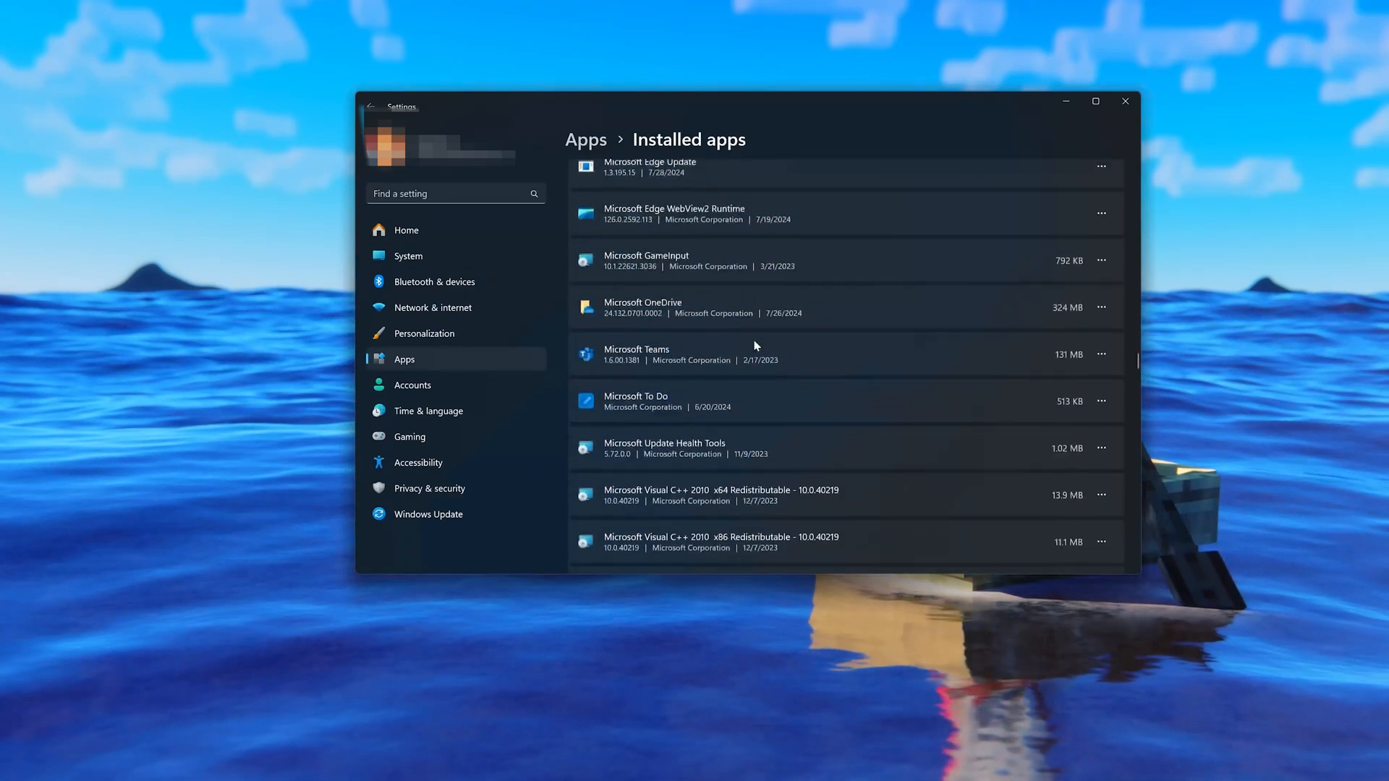
scroll("down", 3)
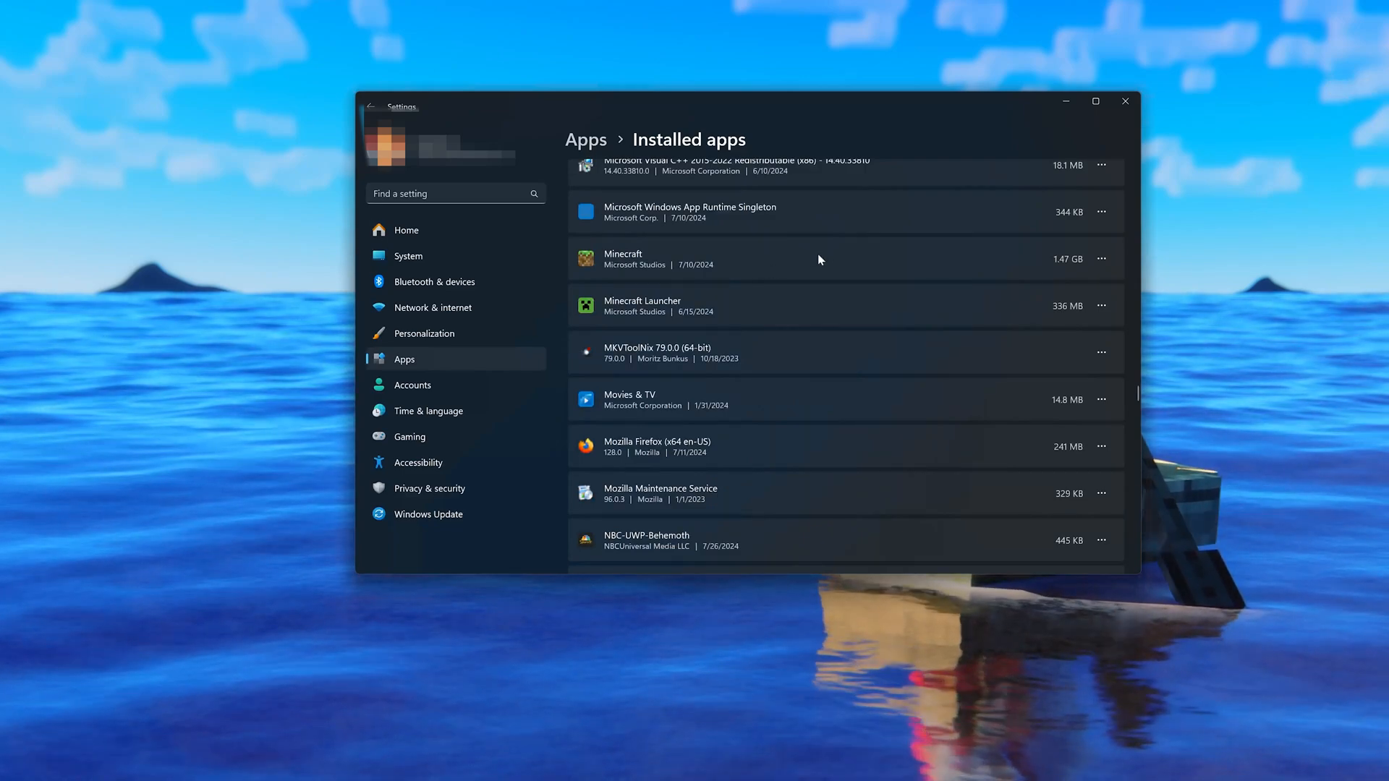
Reach Minecraft's Advanced options and scroll to its Reset section.
left_click(1103, 259)
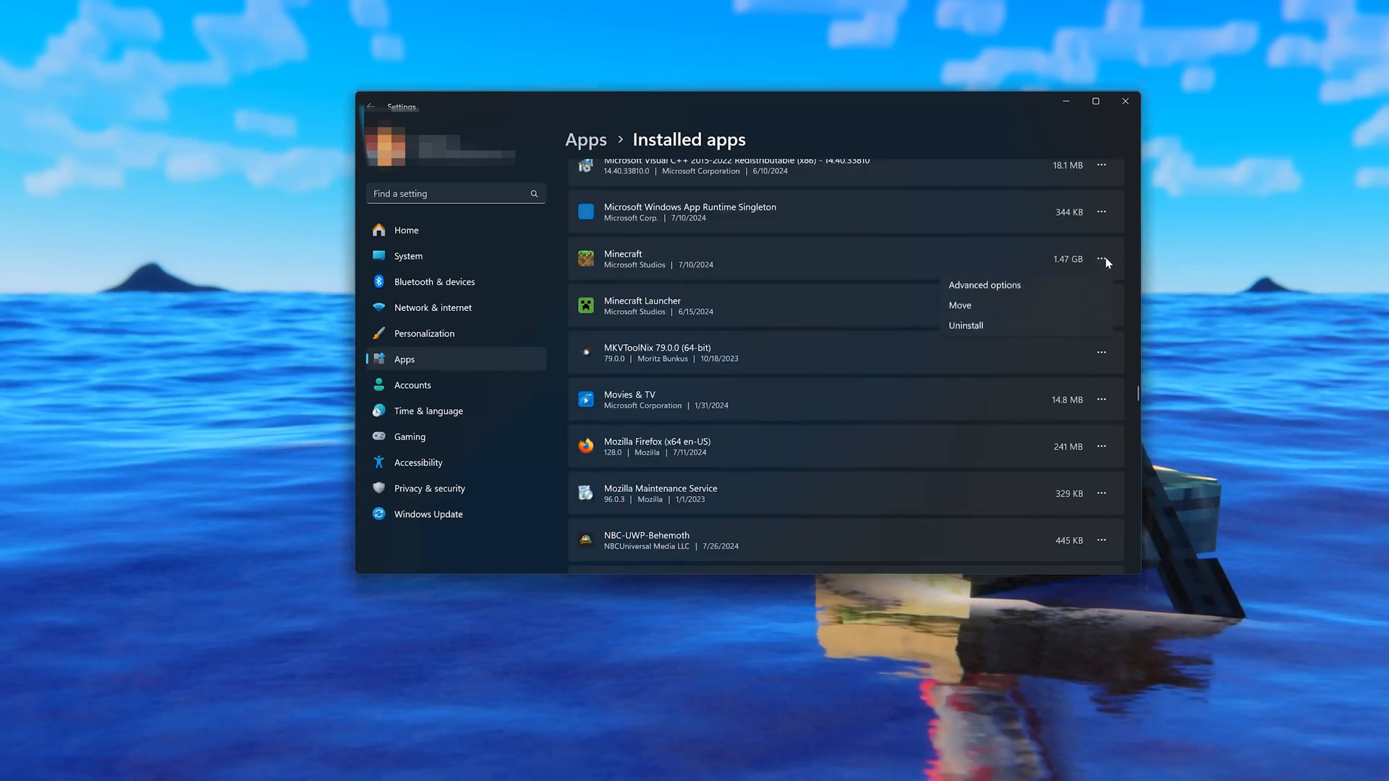
mouse_move(984, 287)
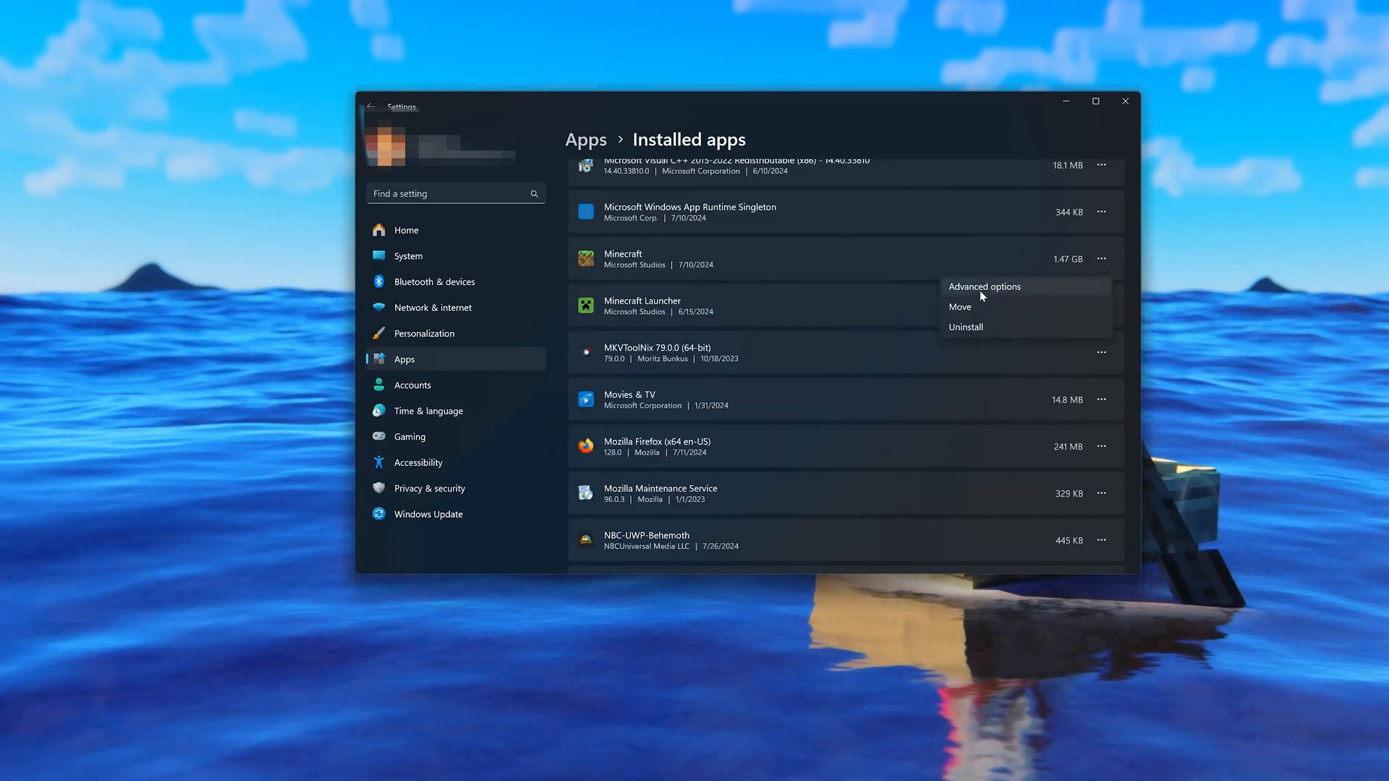
left_click(984, 286)
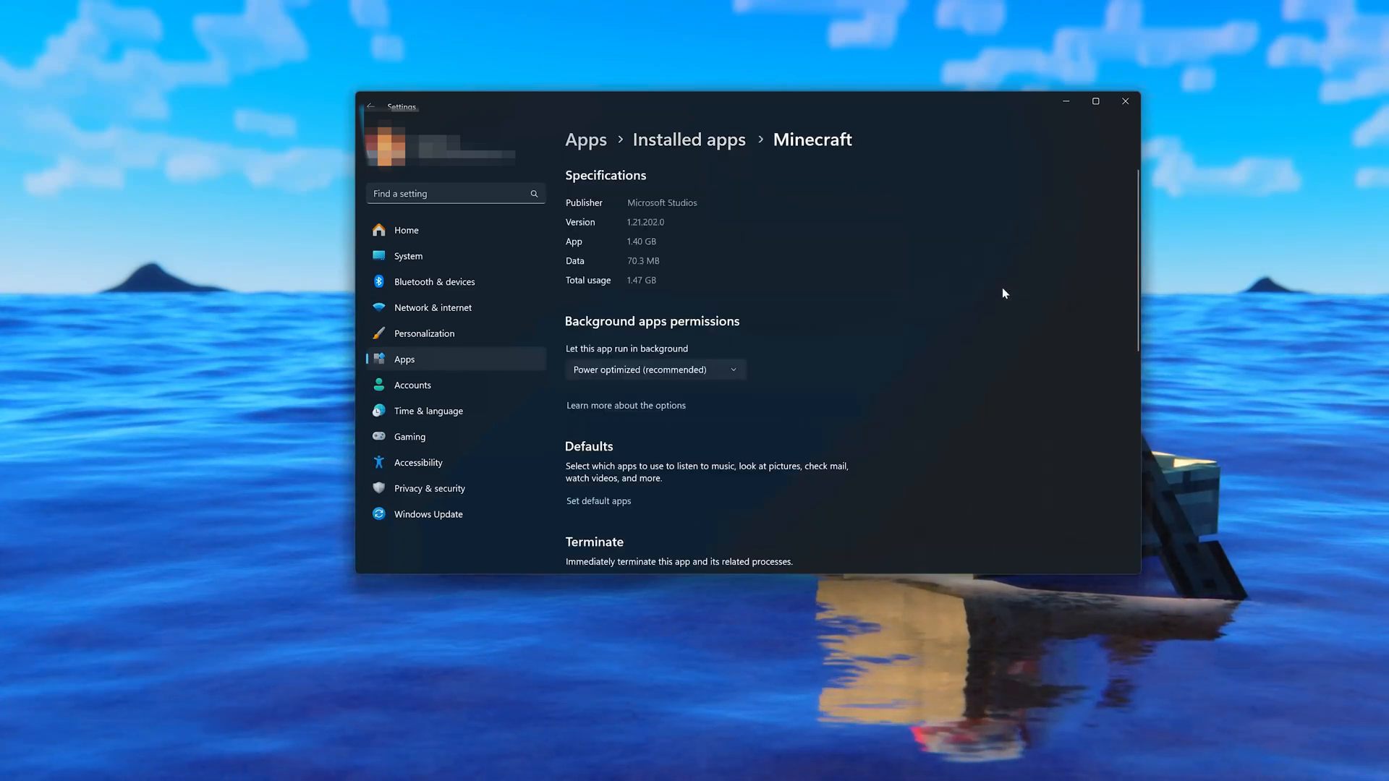
scroll("down", 3)
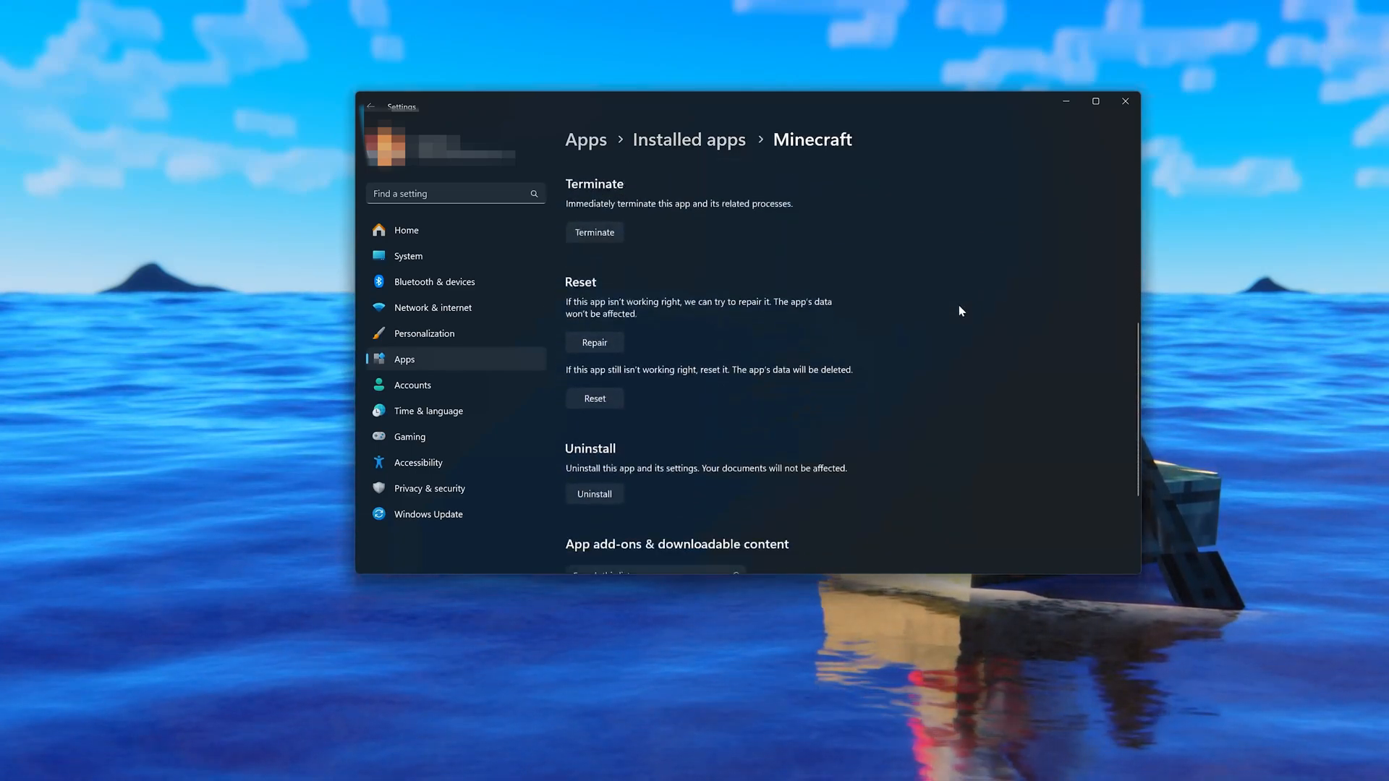
scroll("down", 3)
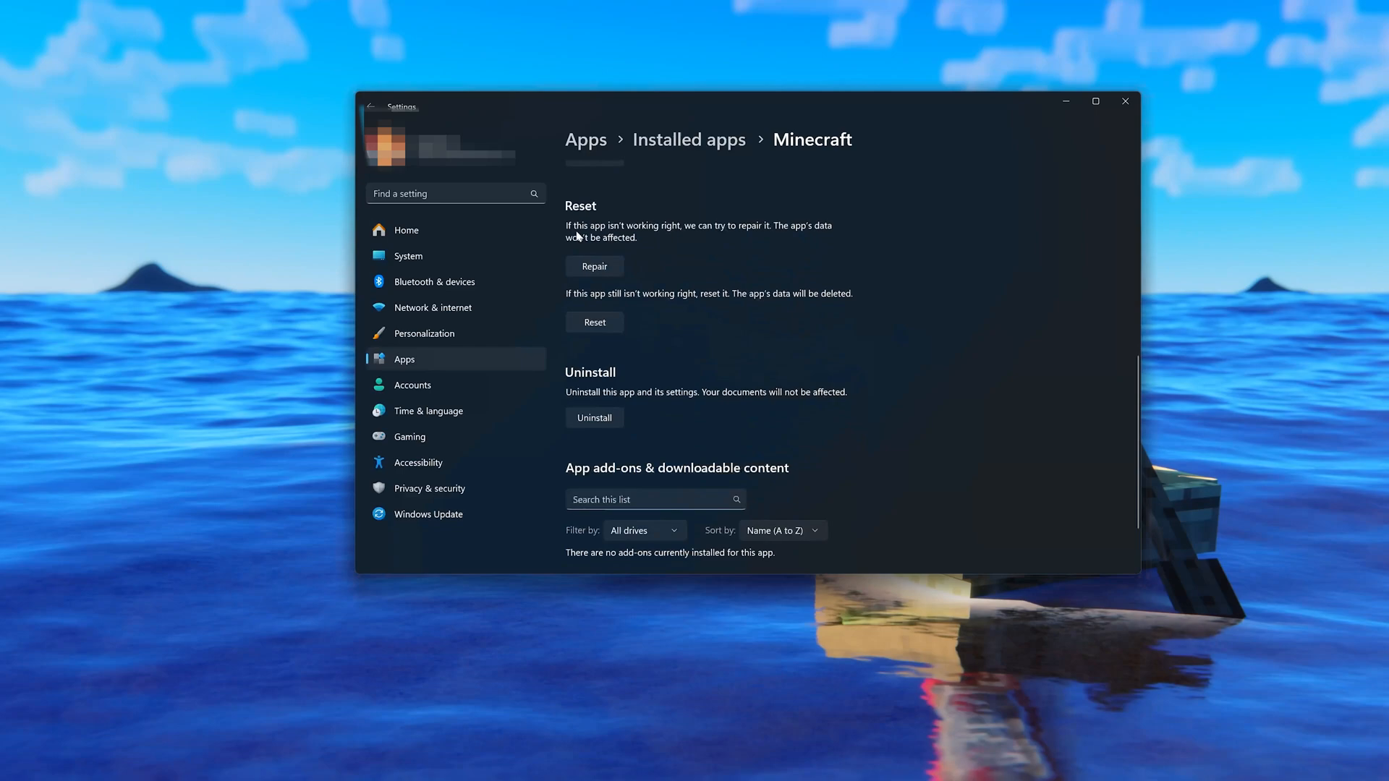
mouse_move(805, 235)
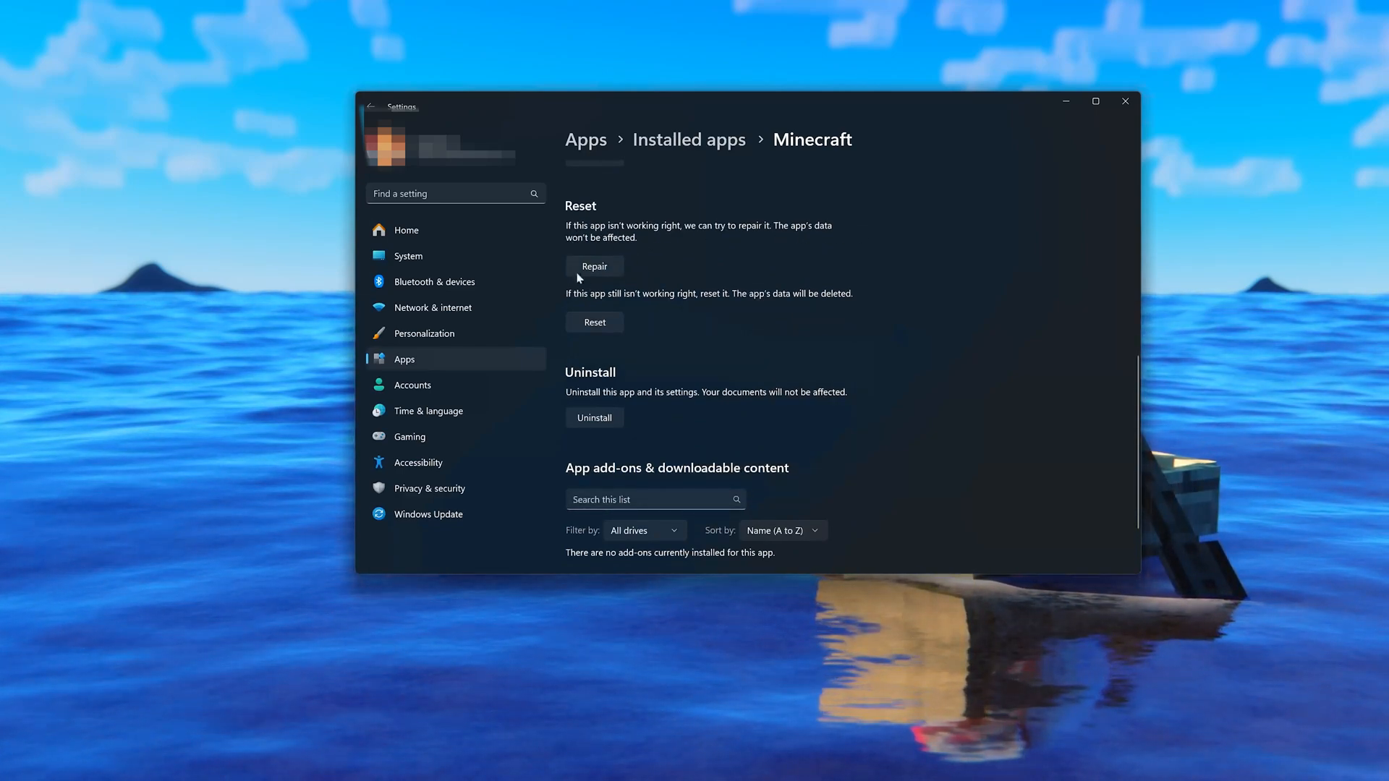
Repair Minecraft, then reset it and confirm, until both show checkmarks.
left_click(593, 267)
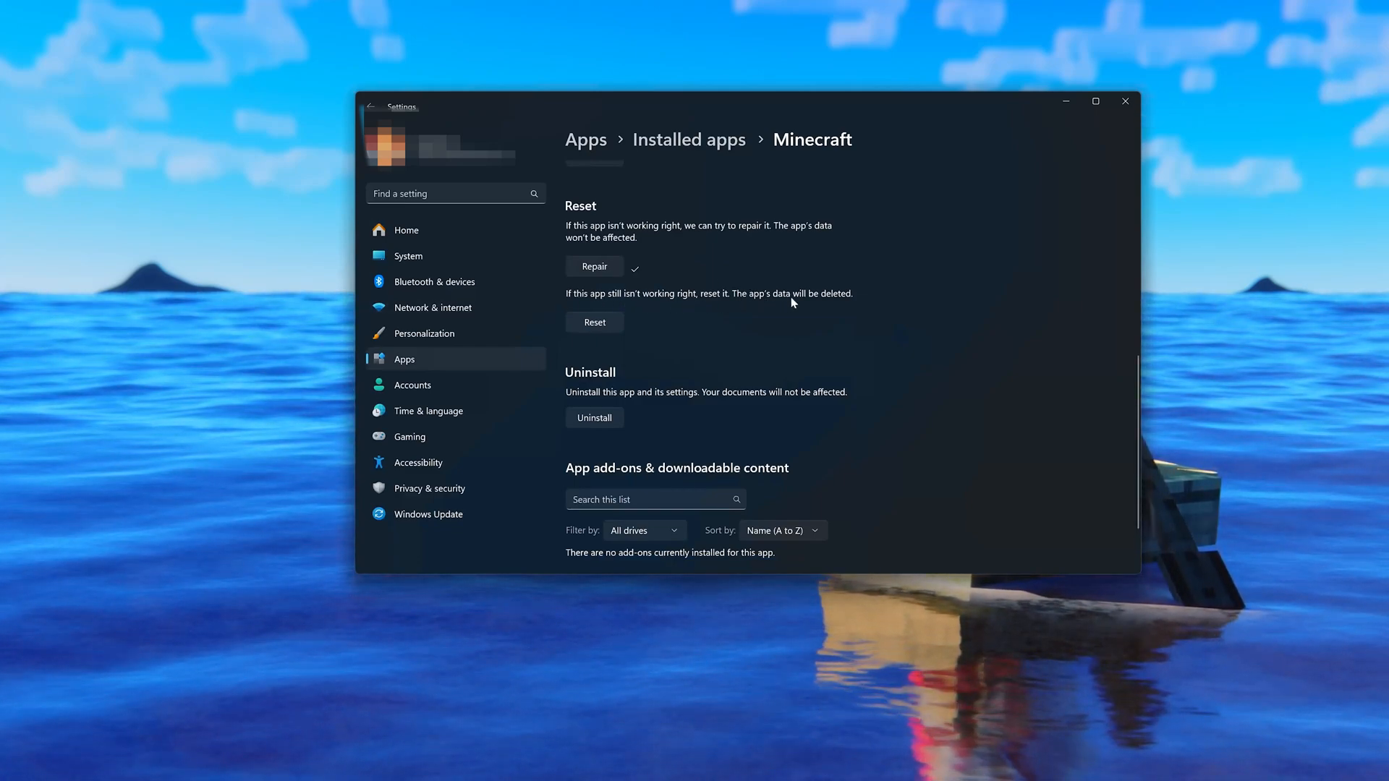
mouse_move(592, 354)
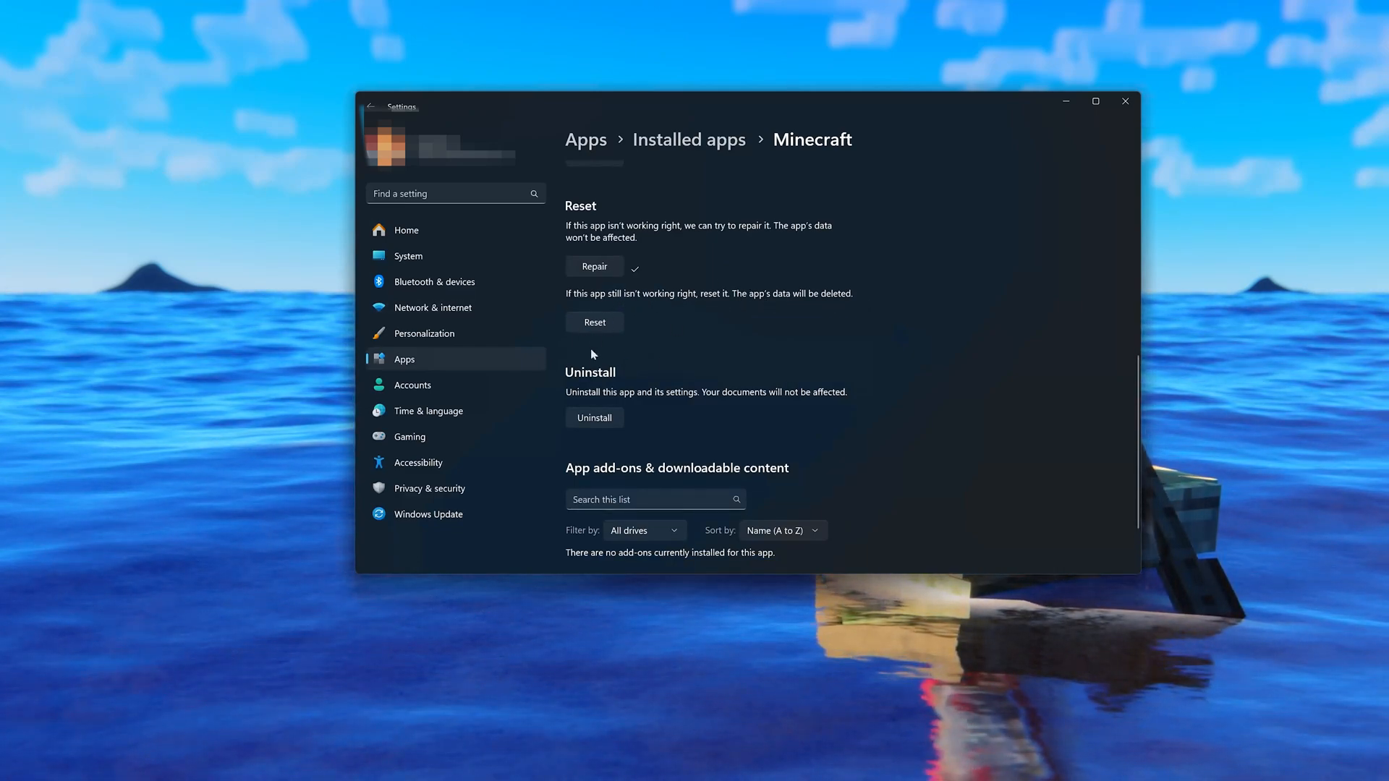
left_click(595, 321)
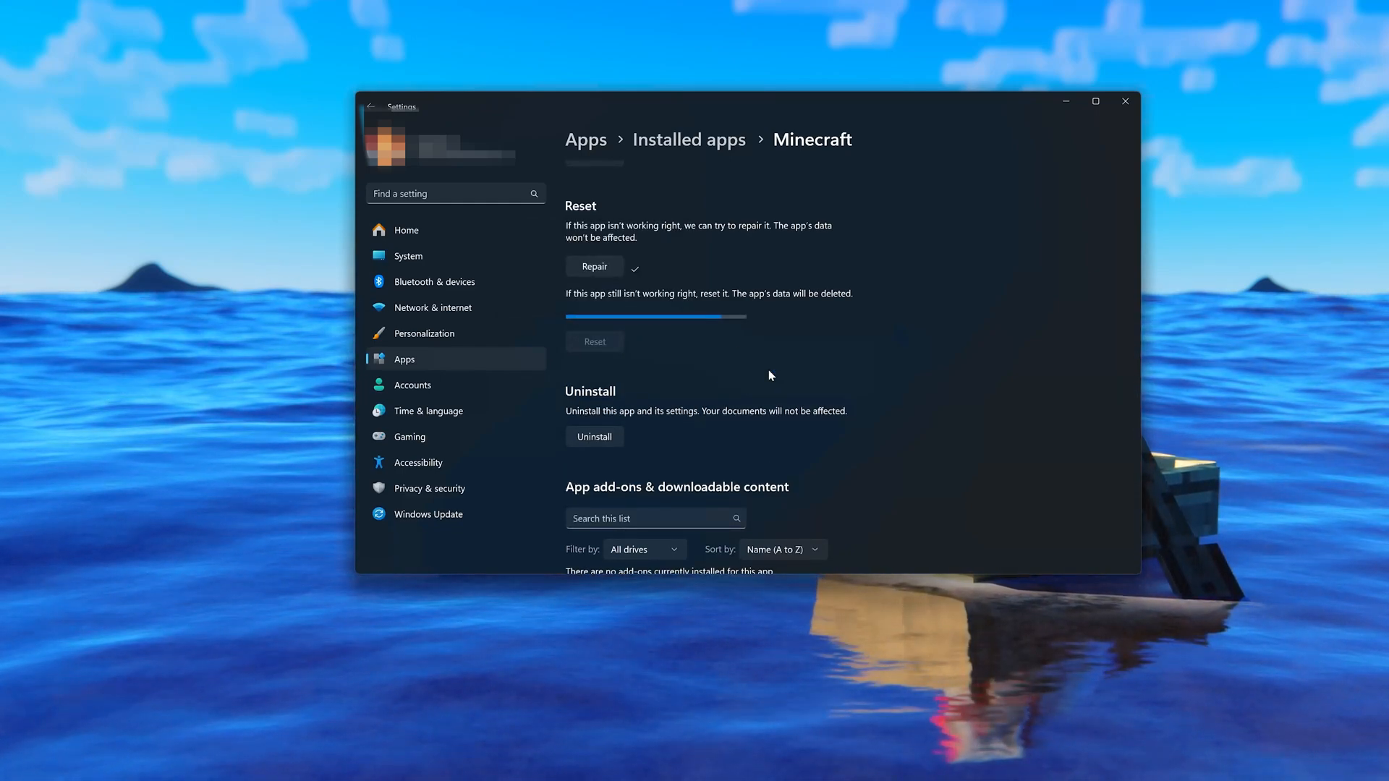
left_click(594, 341)
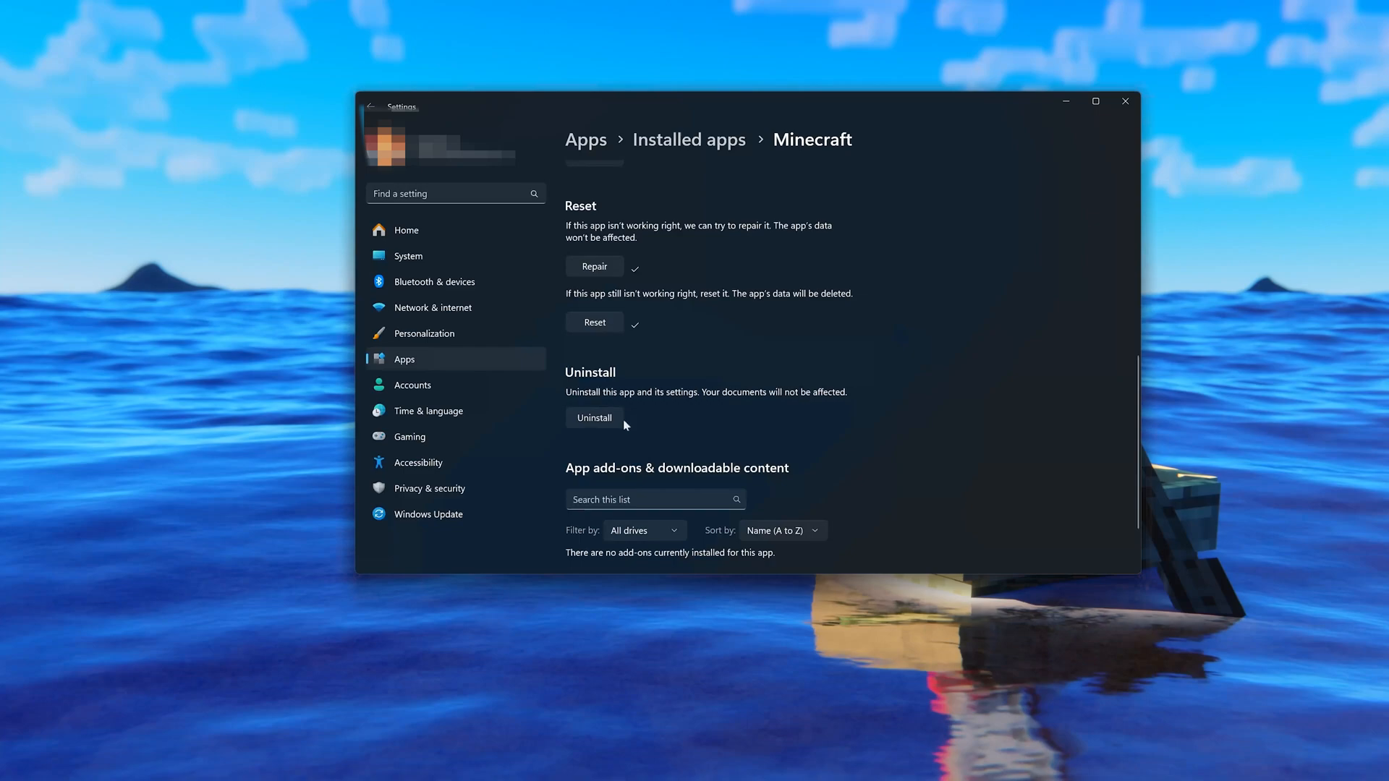
Start uninstalling Minecraft, bringing up the removal confirmation.
left_click(595, 417)
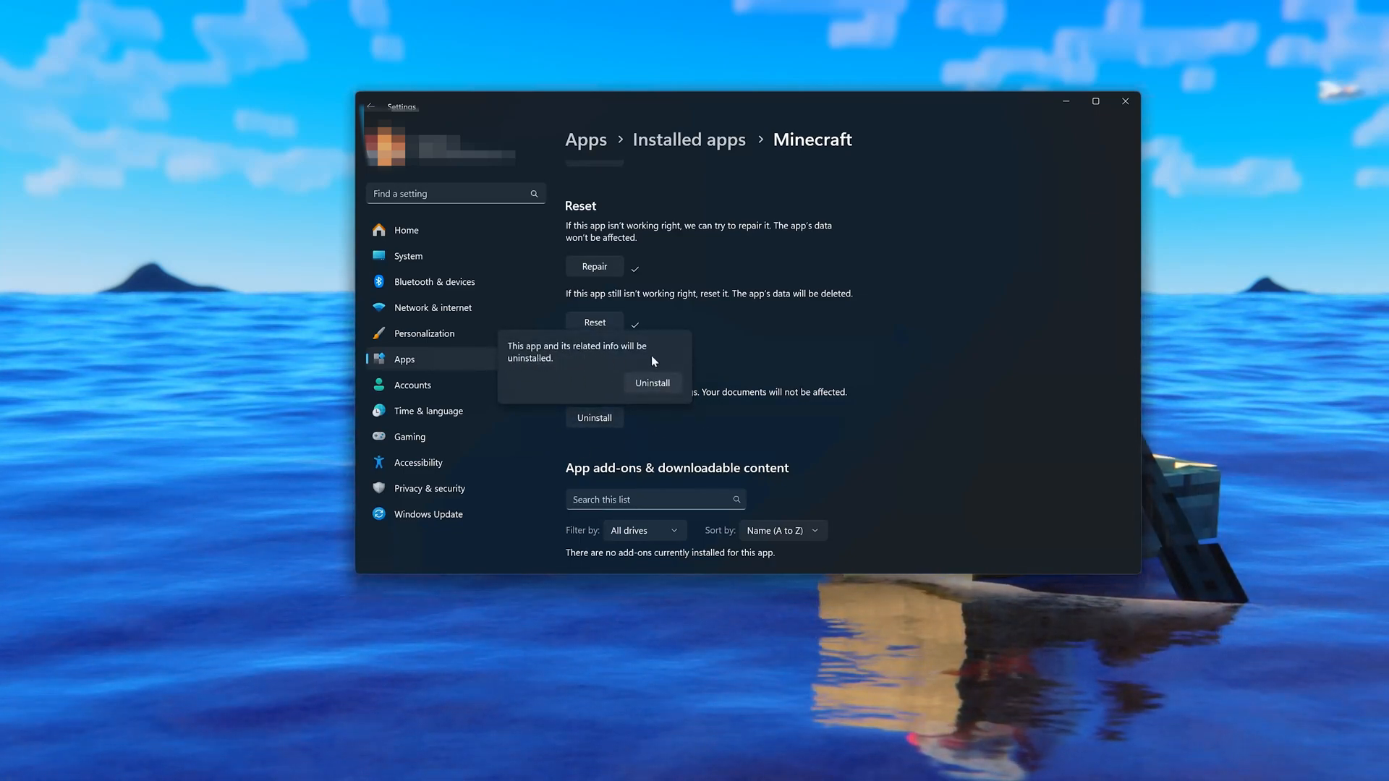
mouse_move(718, 318)
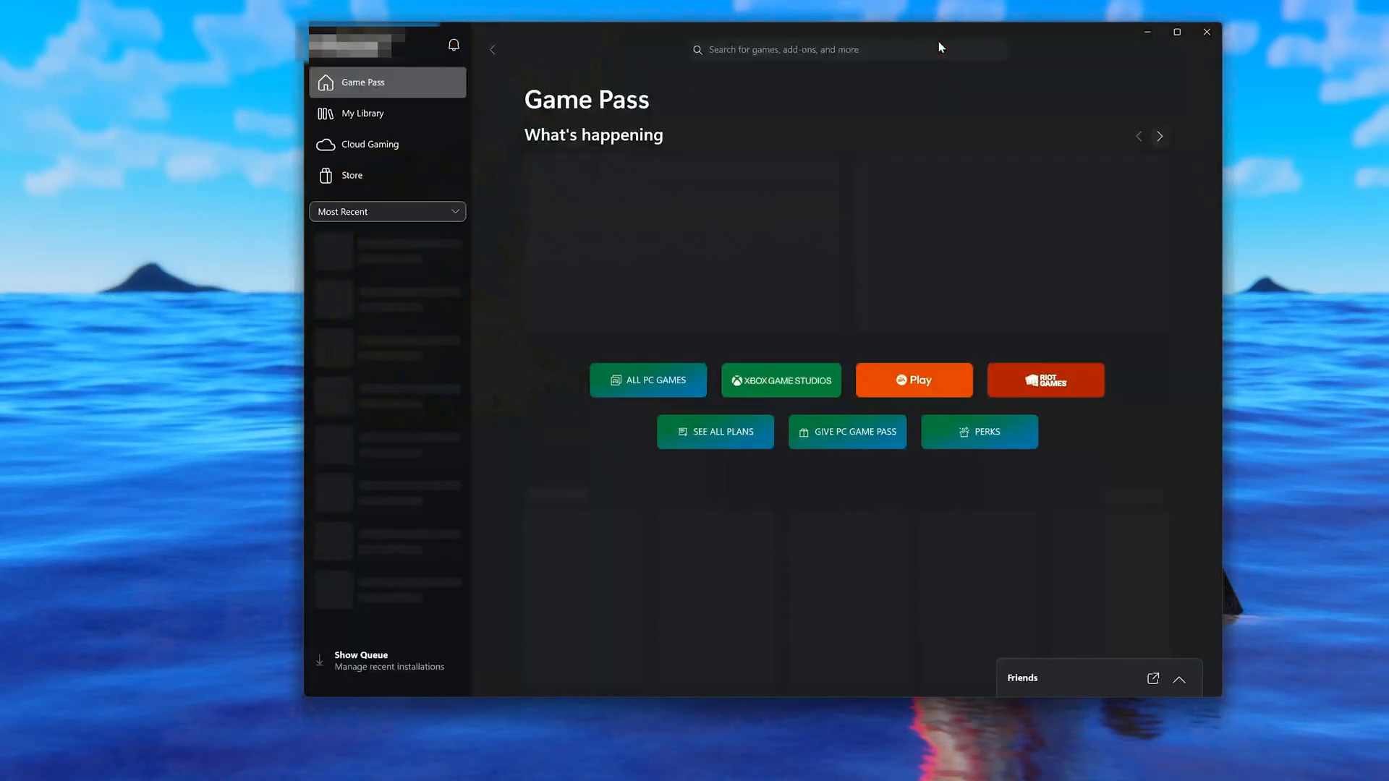
Search 'minecraft' in the Xbox app and go to the Minecraft for Windows page.
type("m")
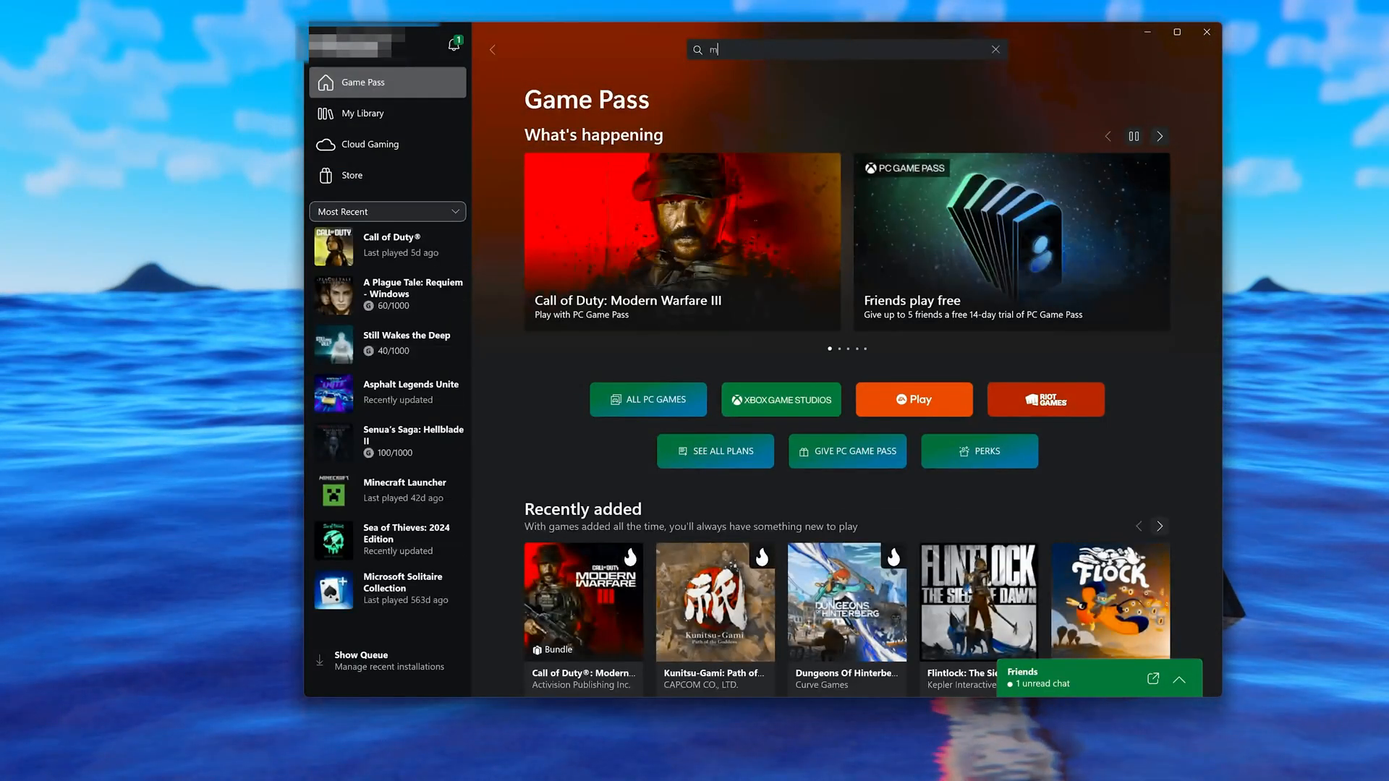
type("inecraft")
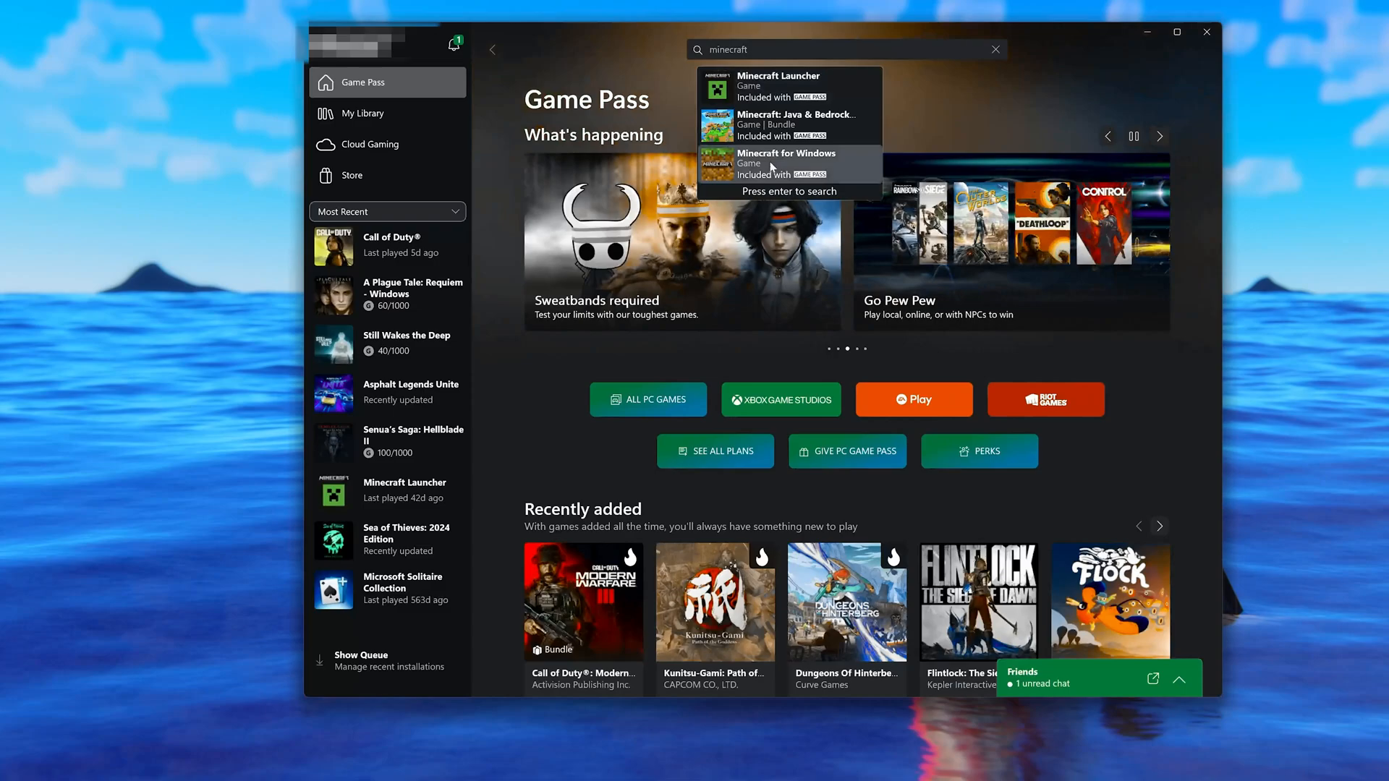
left_click(786, 164)
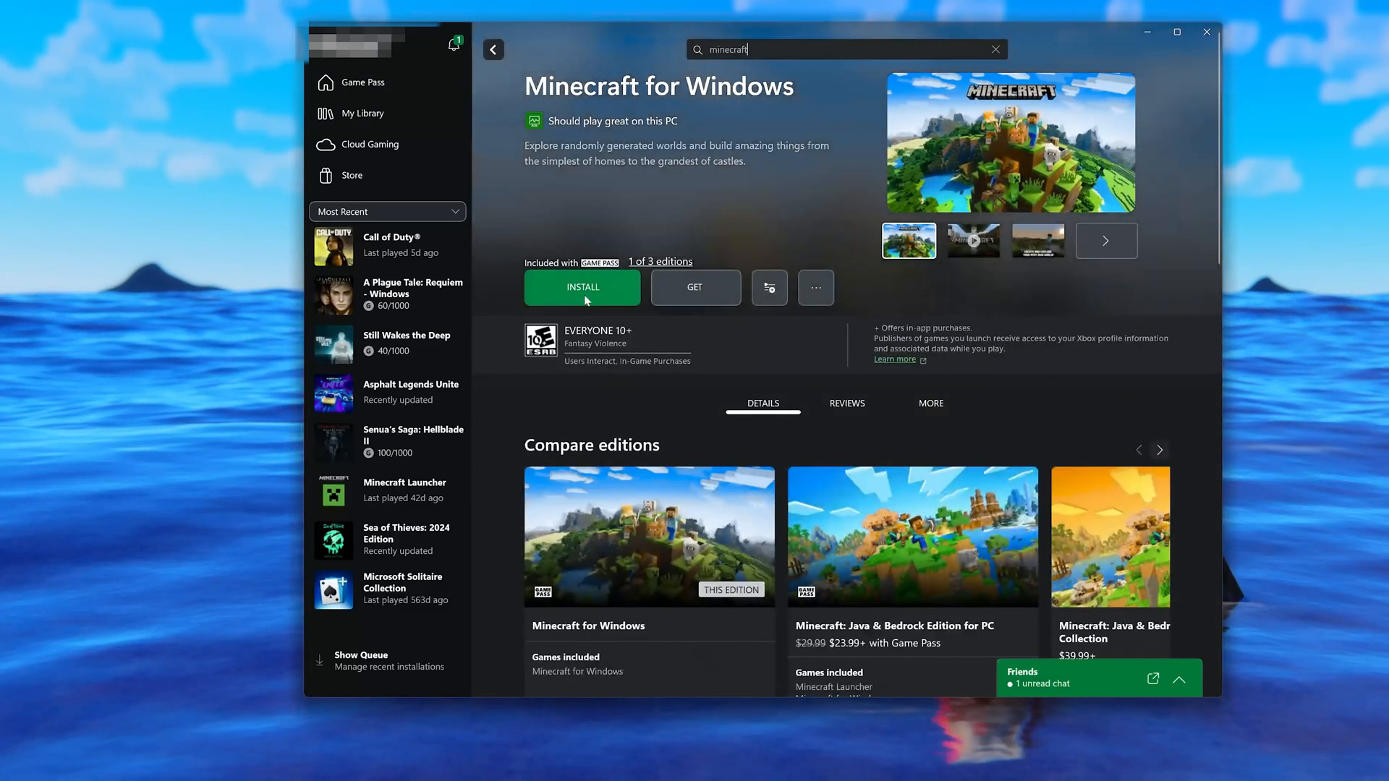
Install Minecraft for Windows and confirm so the download begins at 0%.
left_click(583, 287)
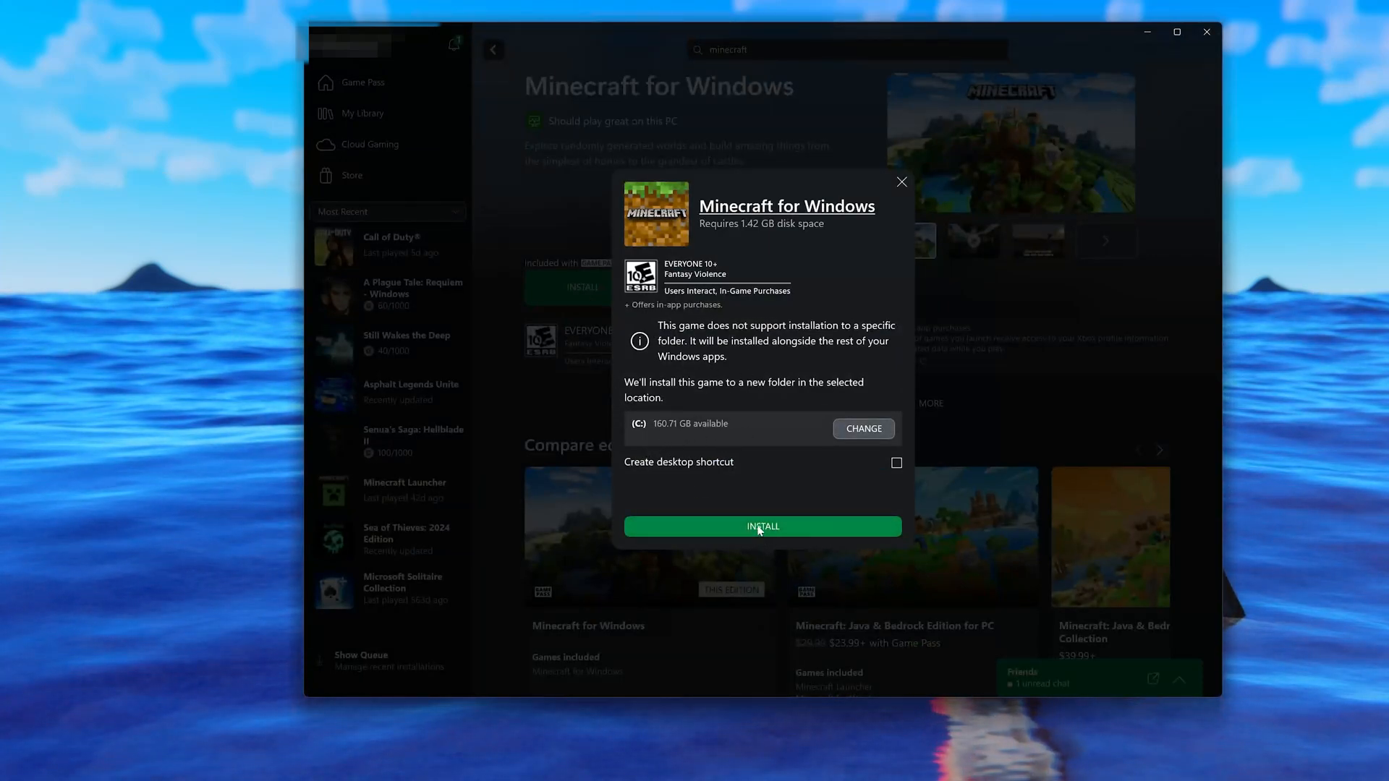
left_click(761, 527)
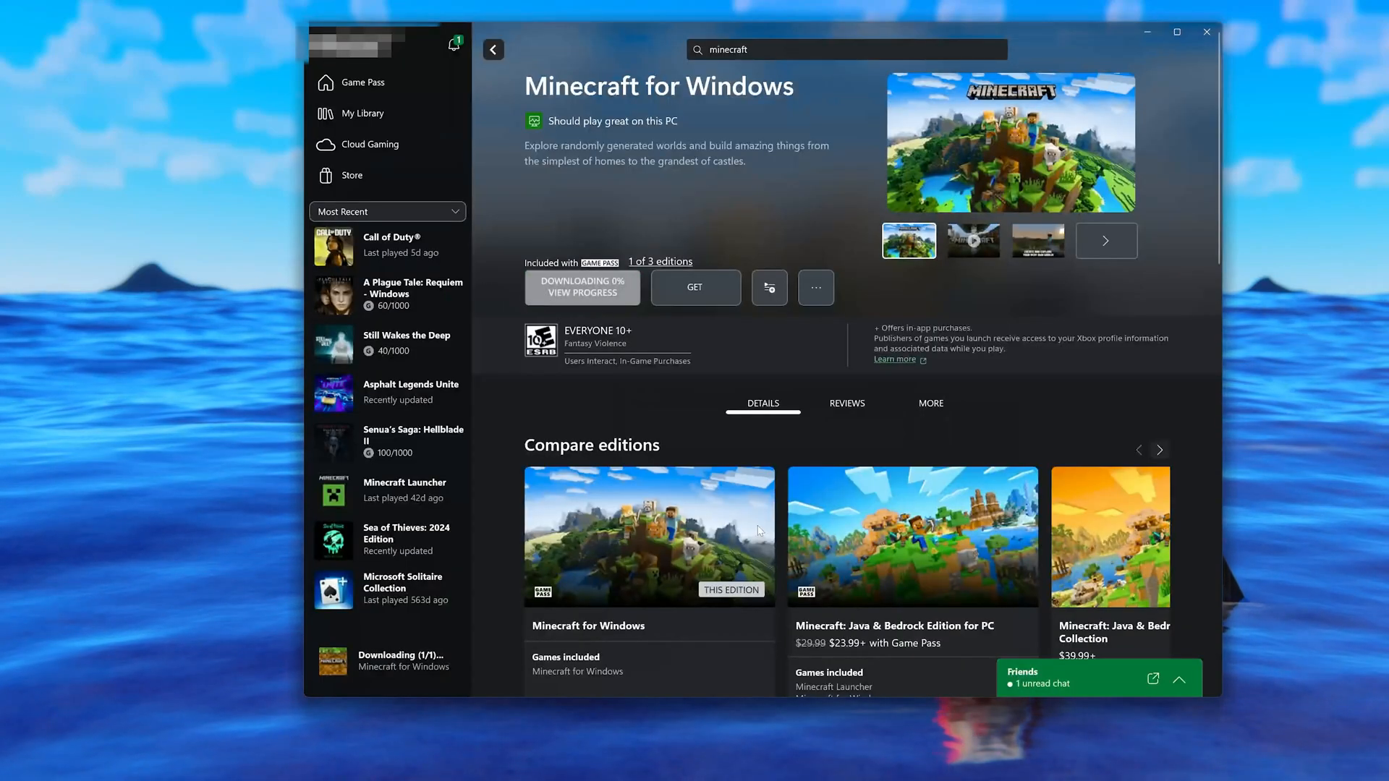